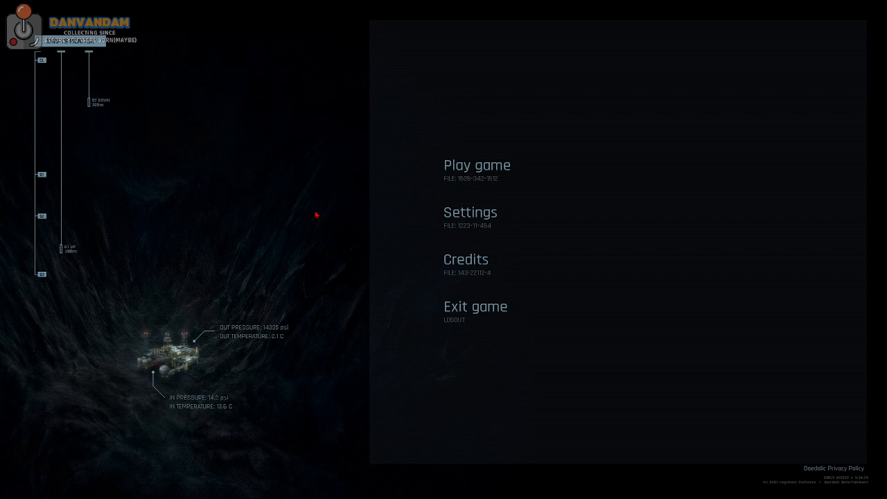
- Choose Play game from the Hidden Deep main menu
left_click(477, 165)
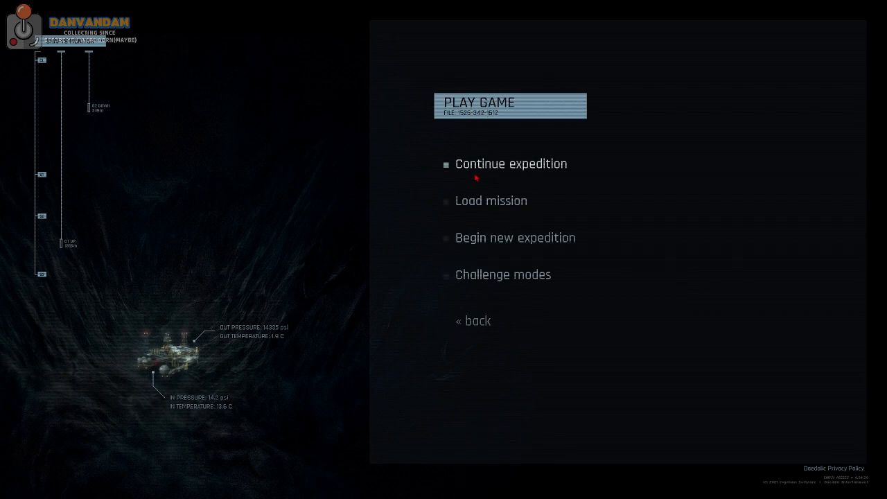
- Begin a new expedition and walk scout Murphy through the tunnels until signal is lost
left_click(511, 164)
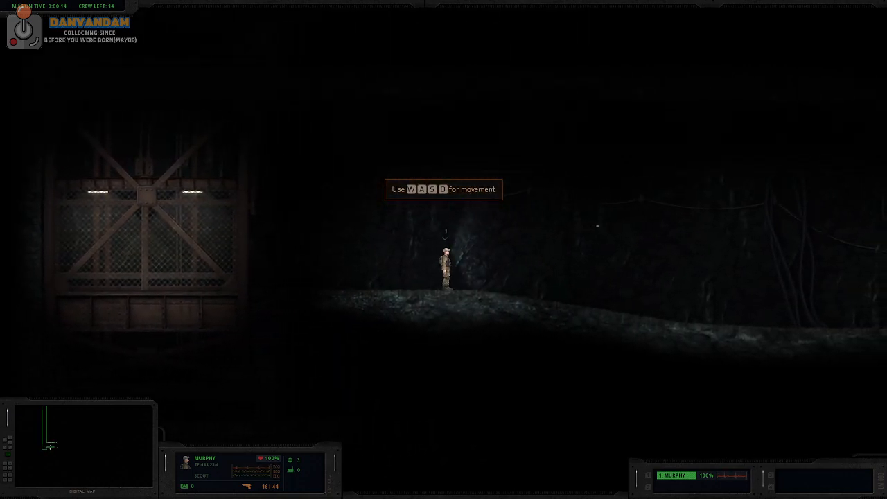
key("d")
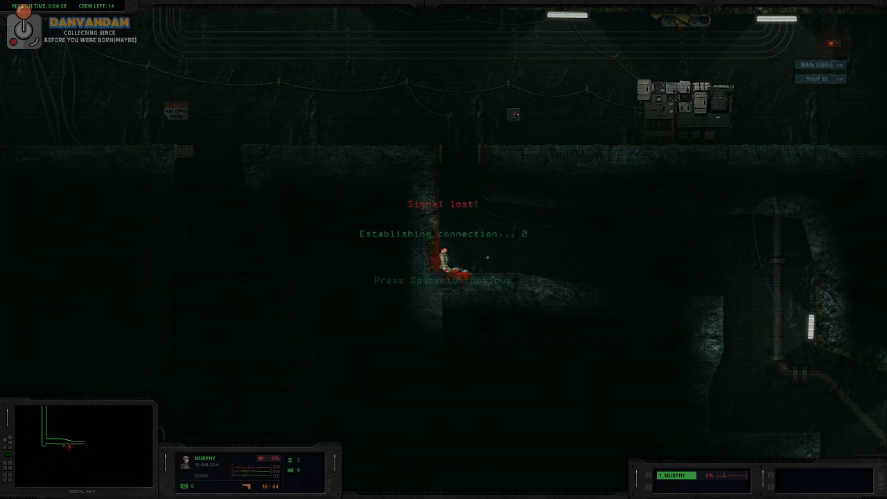
- Continue with the next Murphy and climb onto the rock ledge toward the grappling-hook section
key("space")
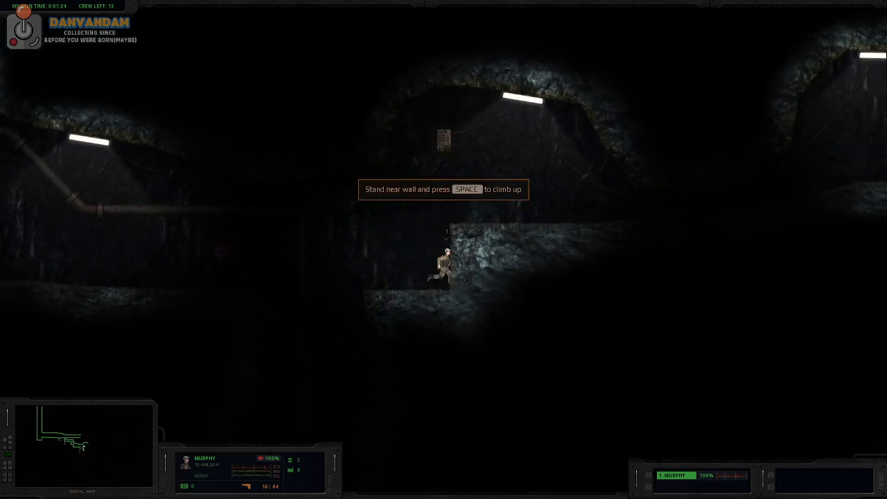
key("space")
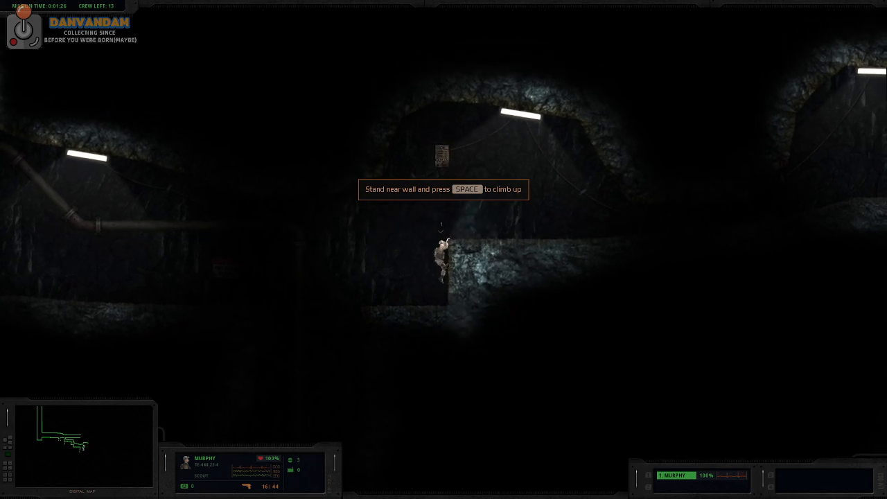
key("space")
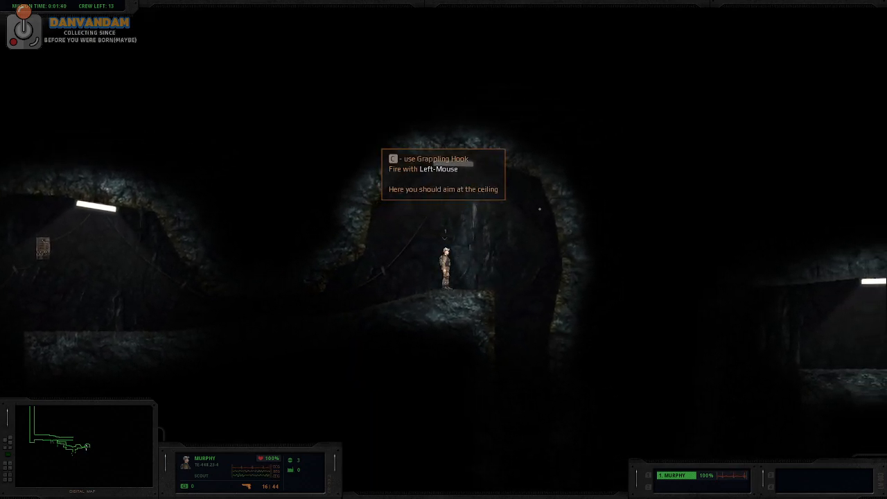
- Fire the grappling hook at the ceiling and explore on to the ladder shaft
left_click(520, 170)
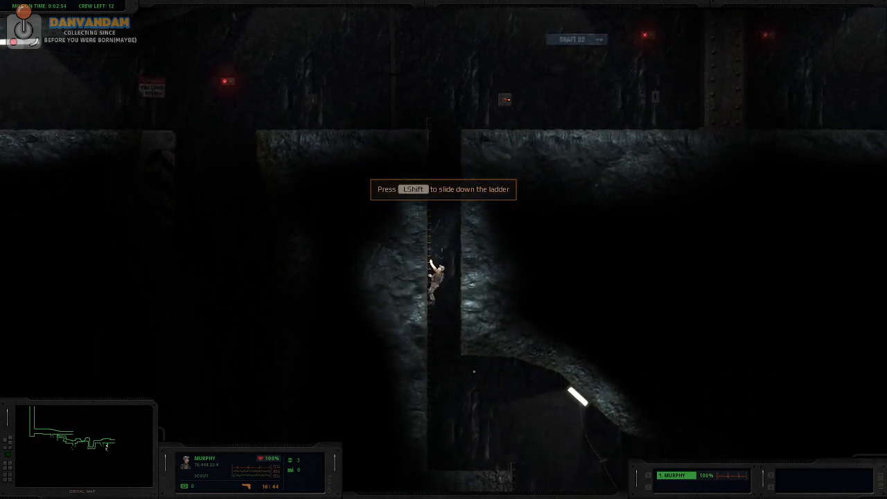
- Slide down the ladder with Left Shift and walk into the AREA 8 tunnel
key("LShift")
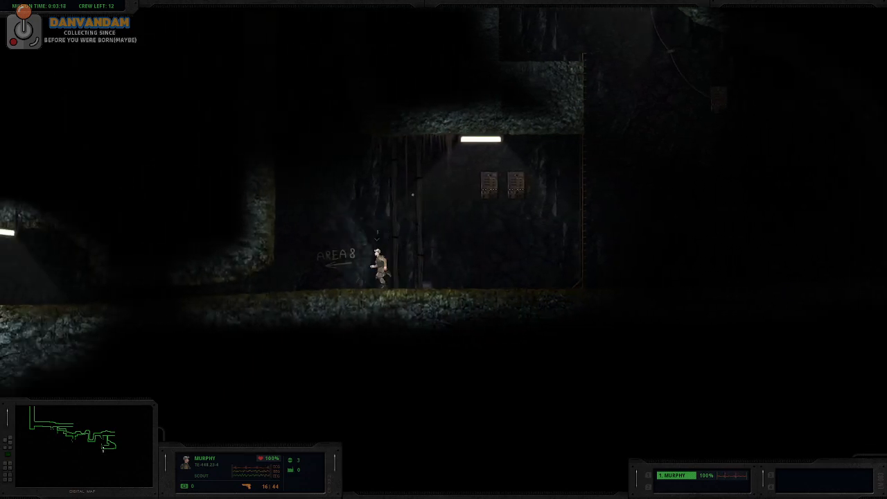
key("s")
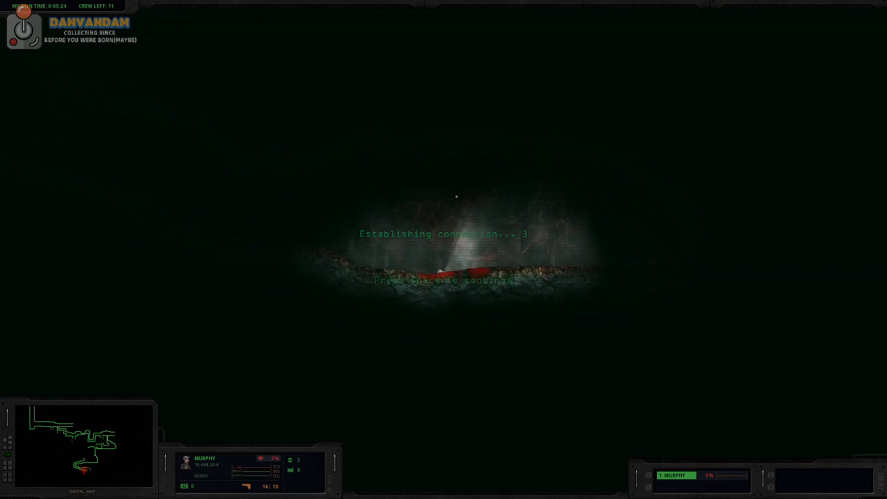
- Continue with a fresh Murphy and run through the red-veined cave passage
key("space")
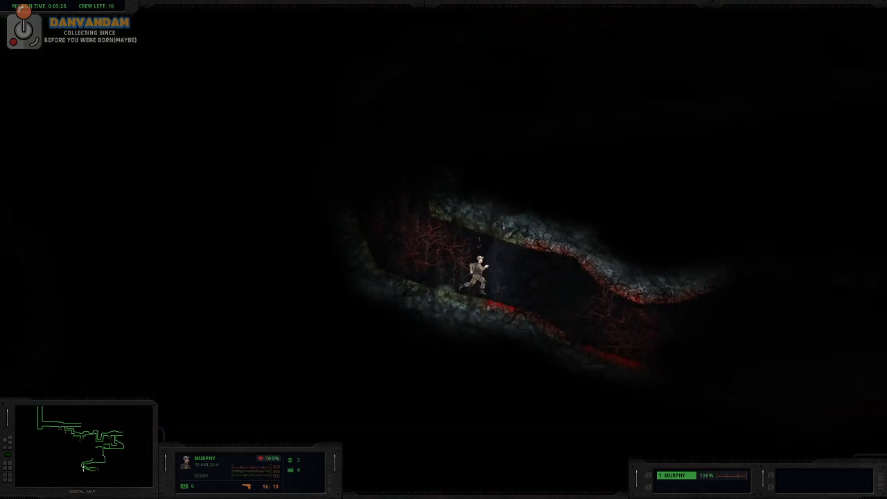